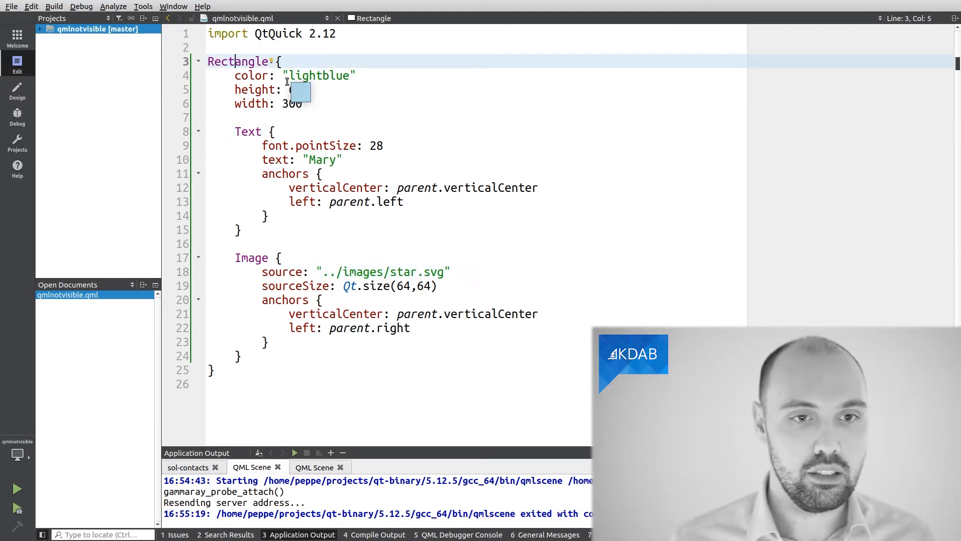
Finish the Rectangle height as 64, then review the Text and Image blocks.
type("64")
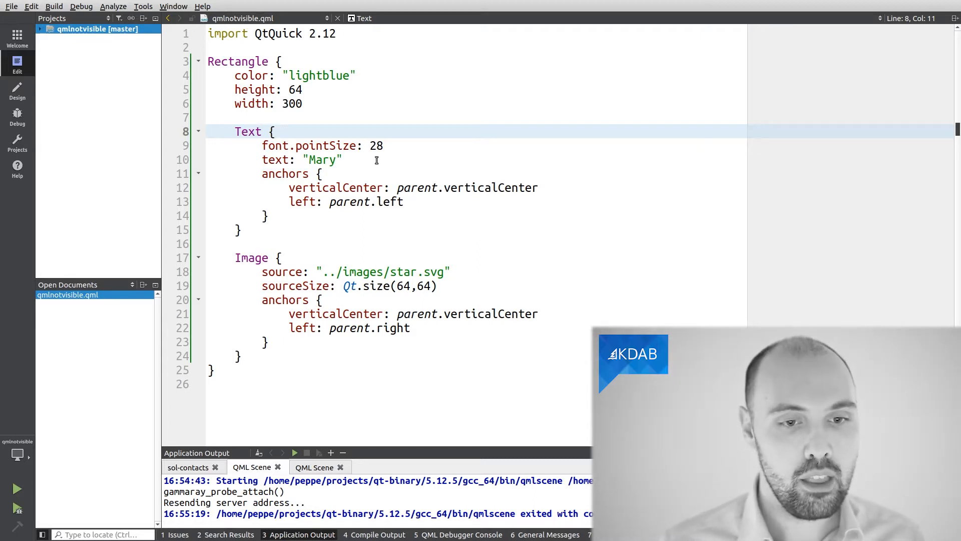
left_click(344, 159)
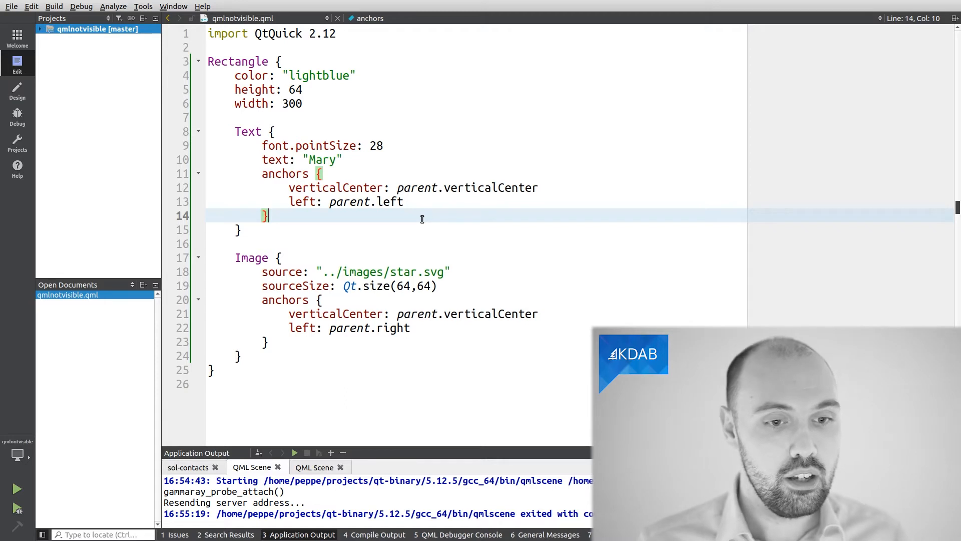
left_click(281, 257)
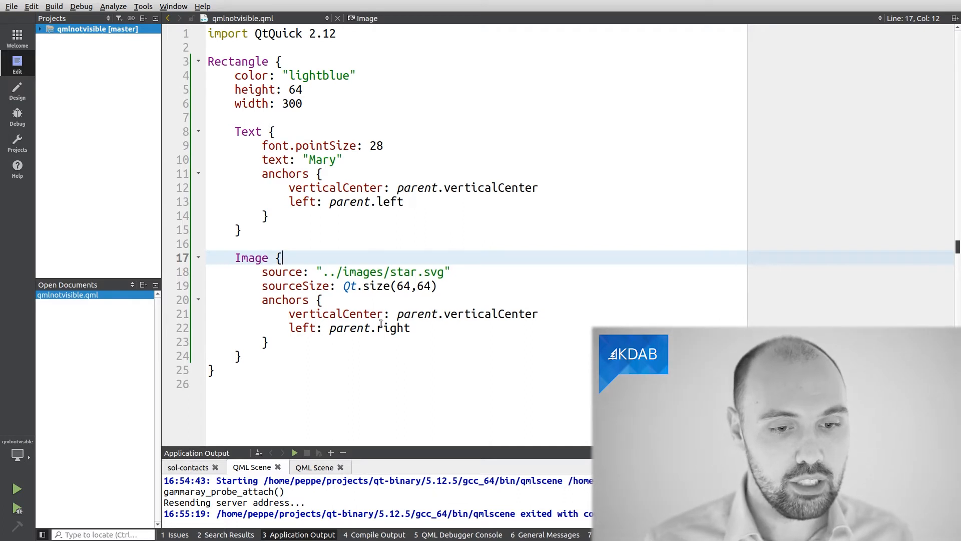
mouse_move(461, 269)
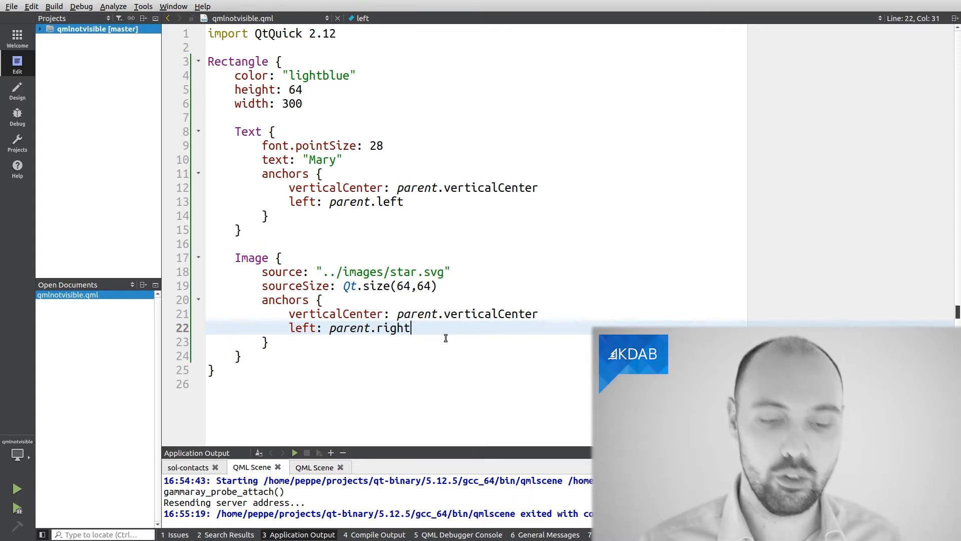
Run qmlnotvisible.qml in qmlscene and move its window beside the code.
left_click(294, 453)
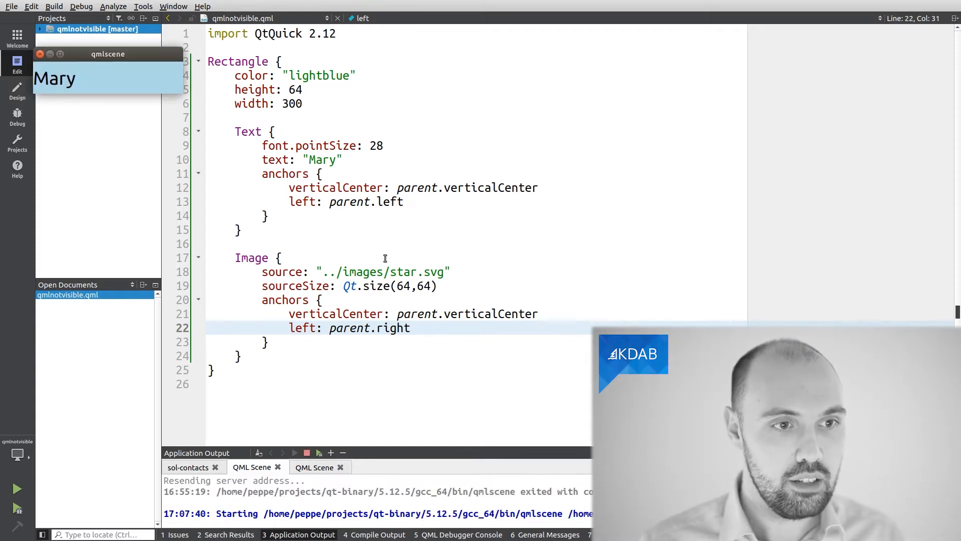
left_click_drag(108, 54, 371, 66)
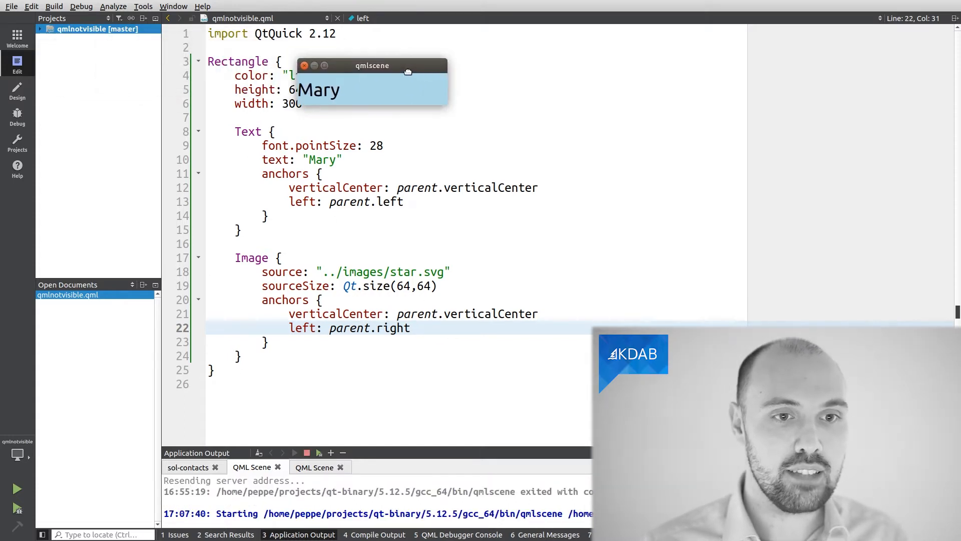
left_click_drag(372, 66, 489, 69)
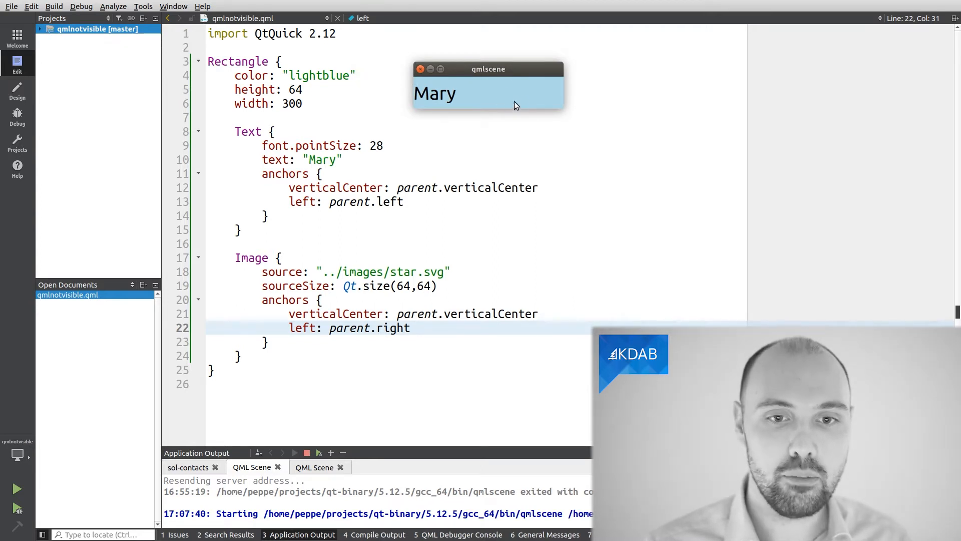
mouse_move(429, 105)
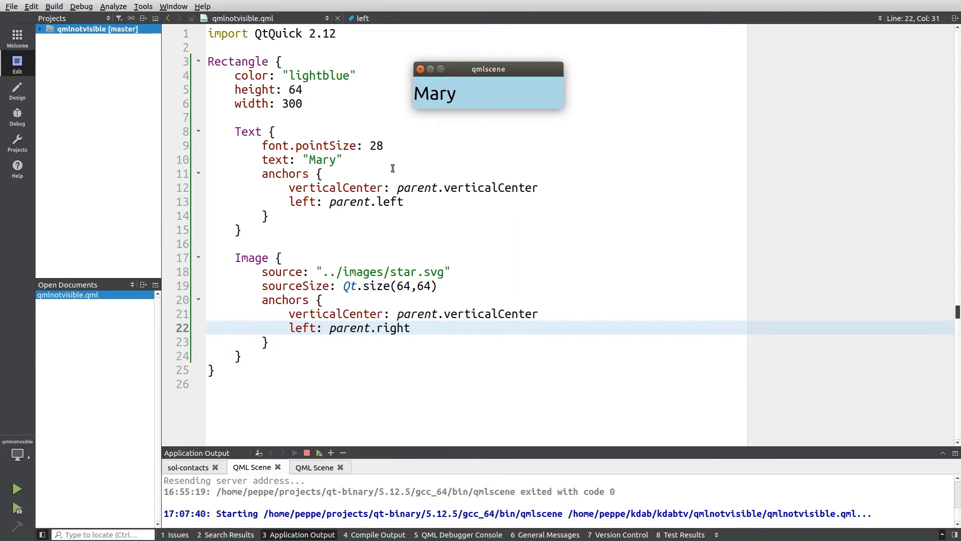
mouse_move(393, 170)
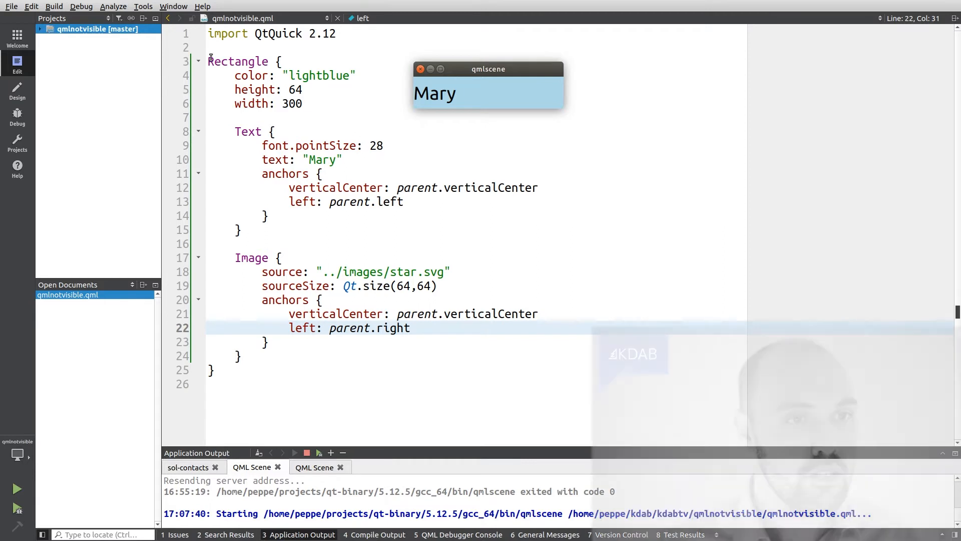
Launch GammaRay from the external KDAB tools menu.
left_click(142, 6)
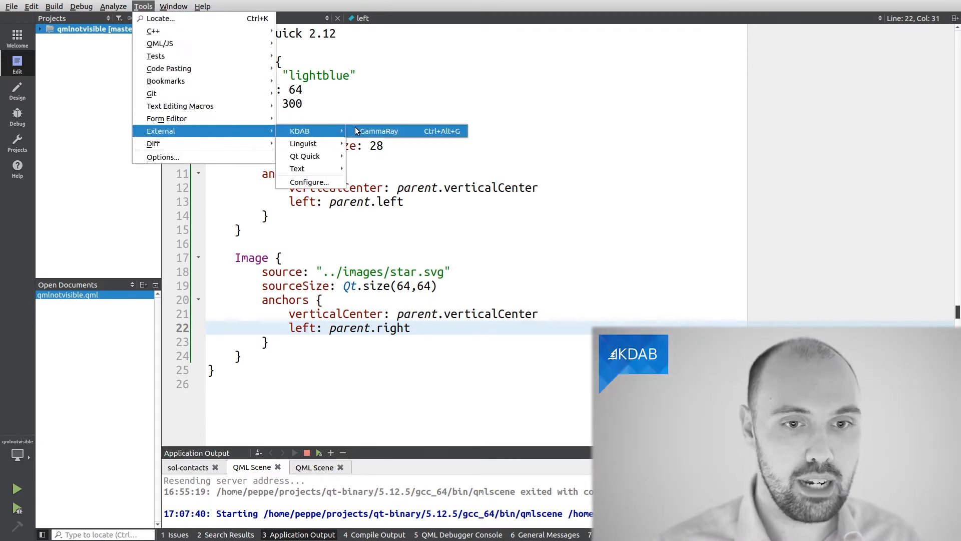
left_click(379, 131)
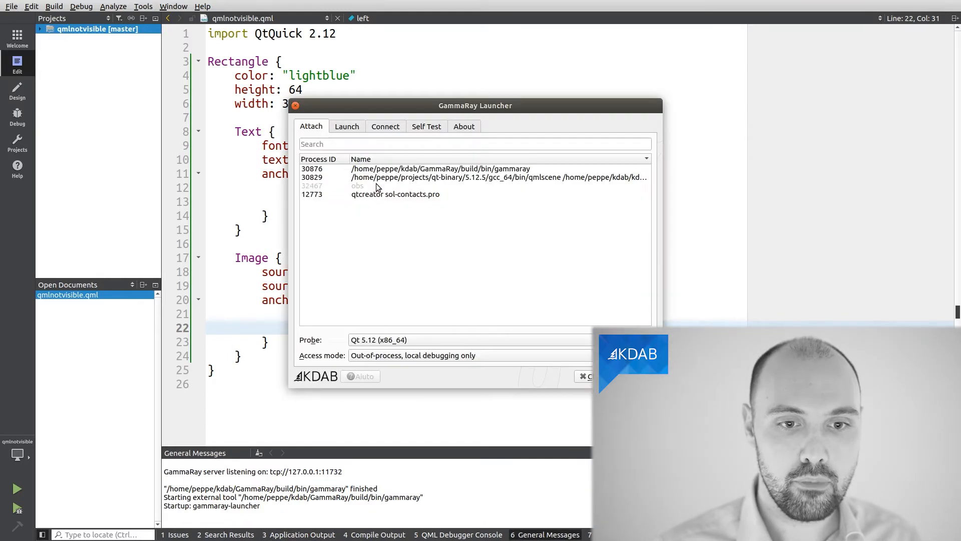
mouse_move(538, 180)
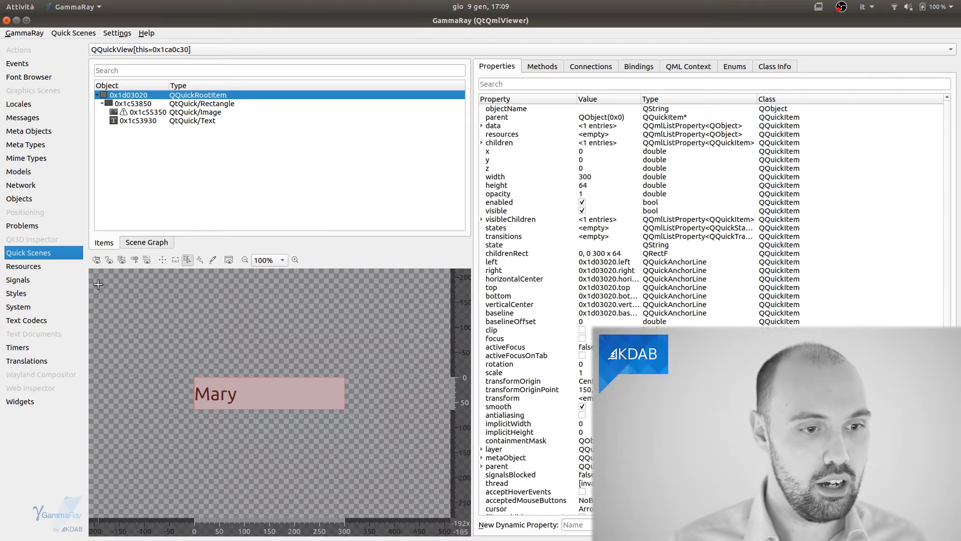
mouse_move(140, 104)
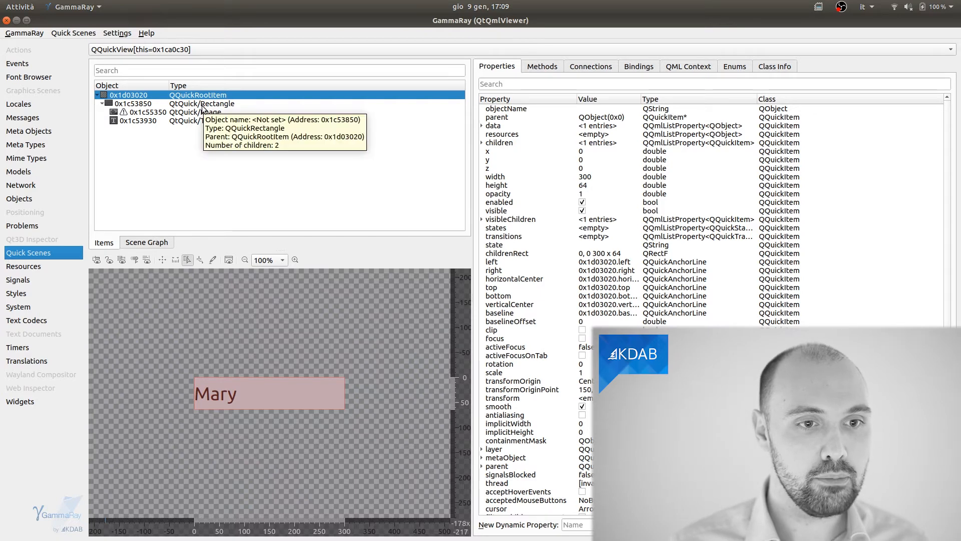
Select the QQuickRectangle node to show its 300-wide, 364 x 64 children rect properties.
left_click(134, 103)
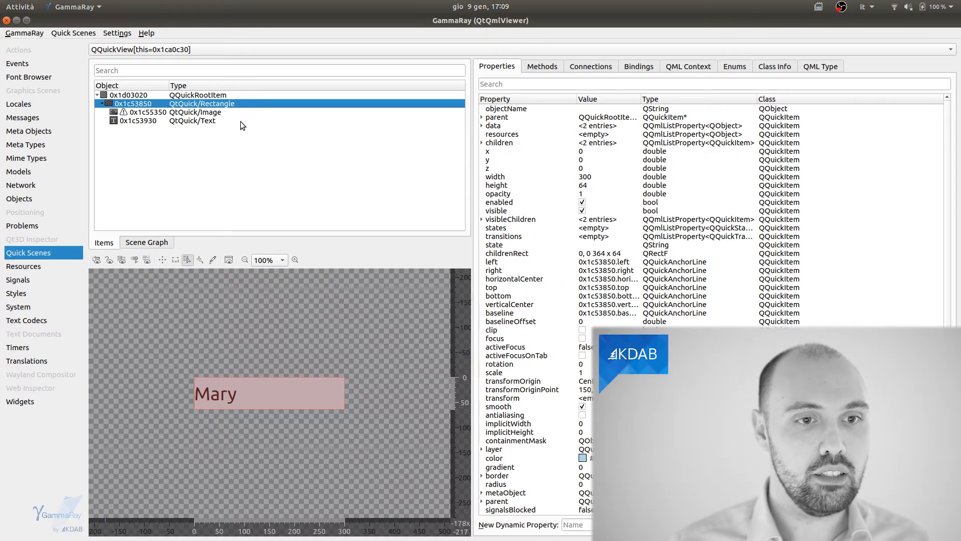
mouse_move(220, 128)
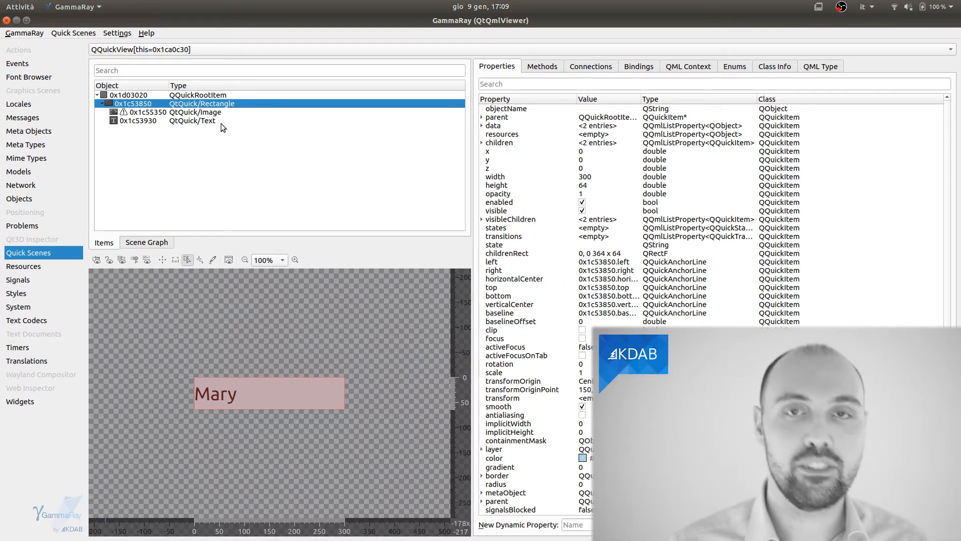
mouse_move(232, 106)
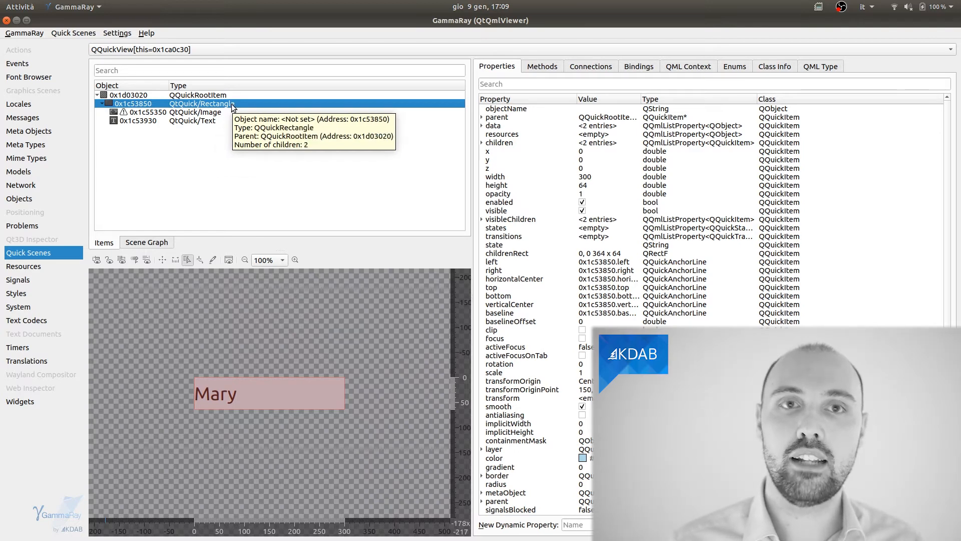
mouse_move(245, 173)
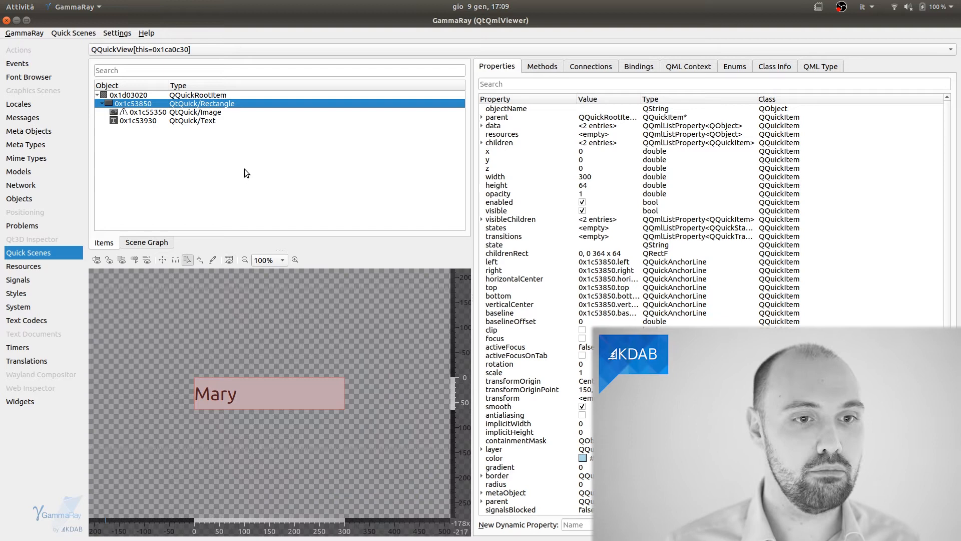
mouse_move(300, 360)
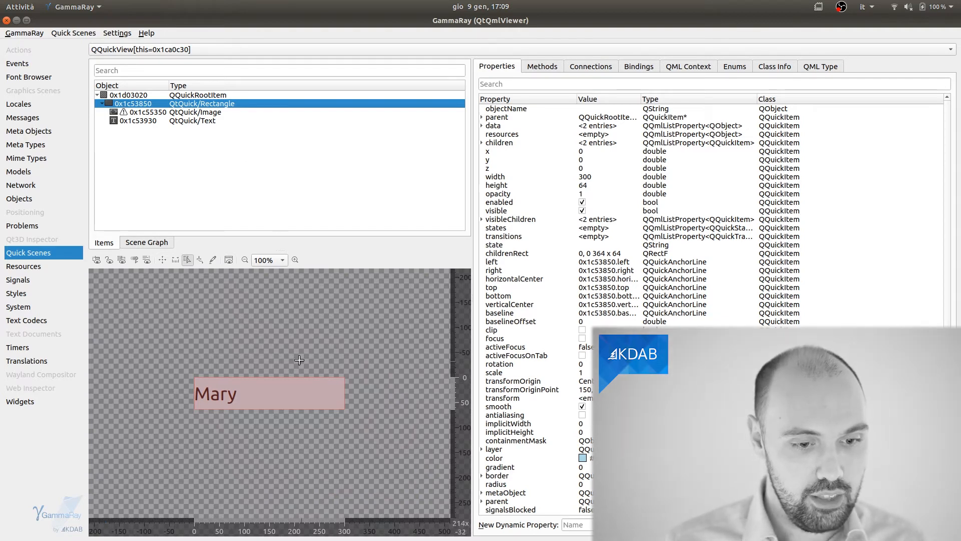
mouse_move(377, 366)
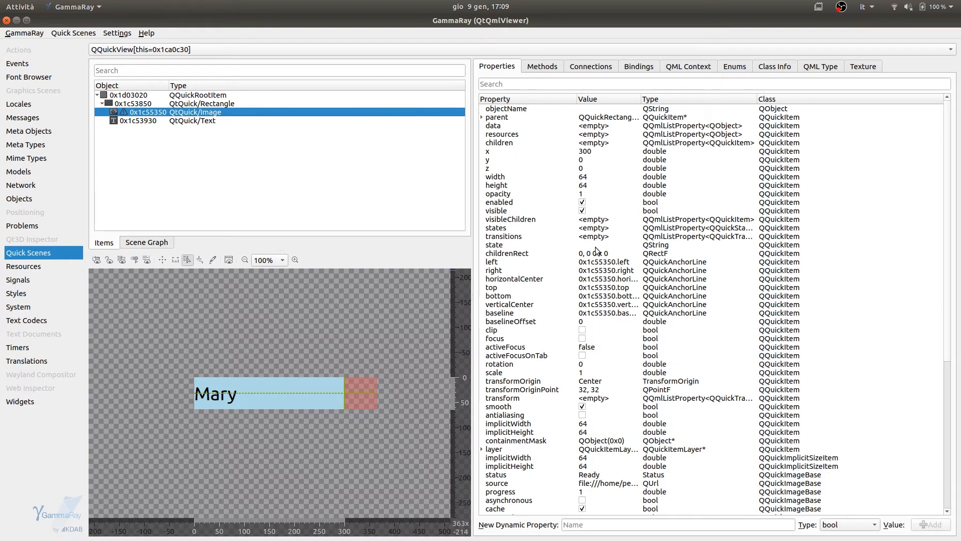
mouse_move(793, 229)
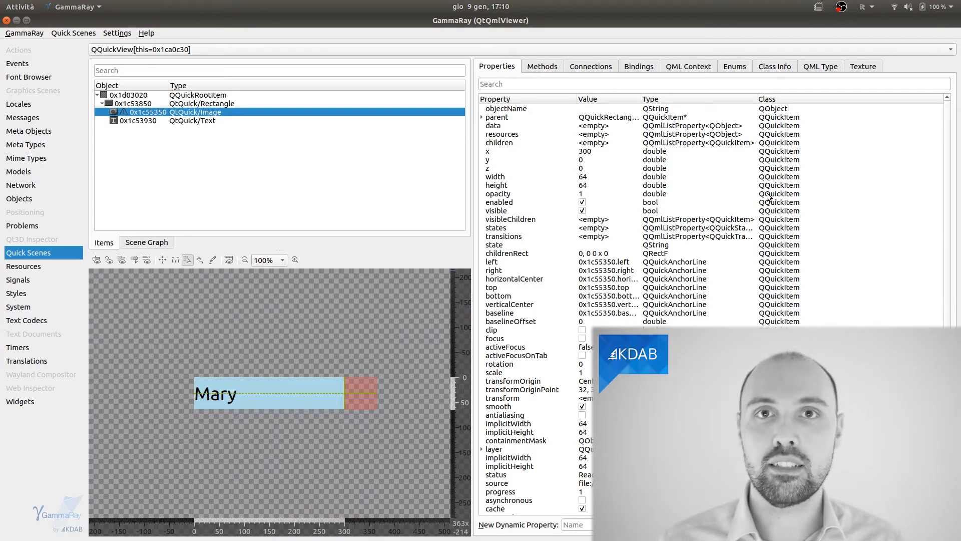
mouse_move(730, 162)
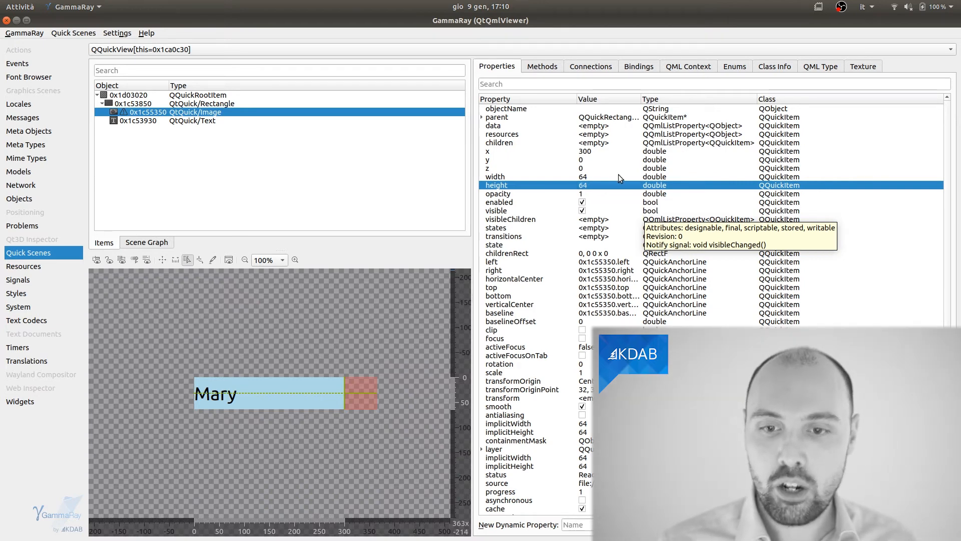
Scroll the Image properties to check x 300 and status Ready.
scroll("down", 3)
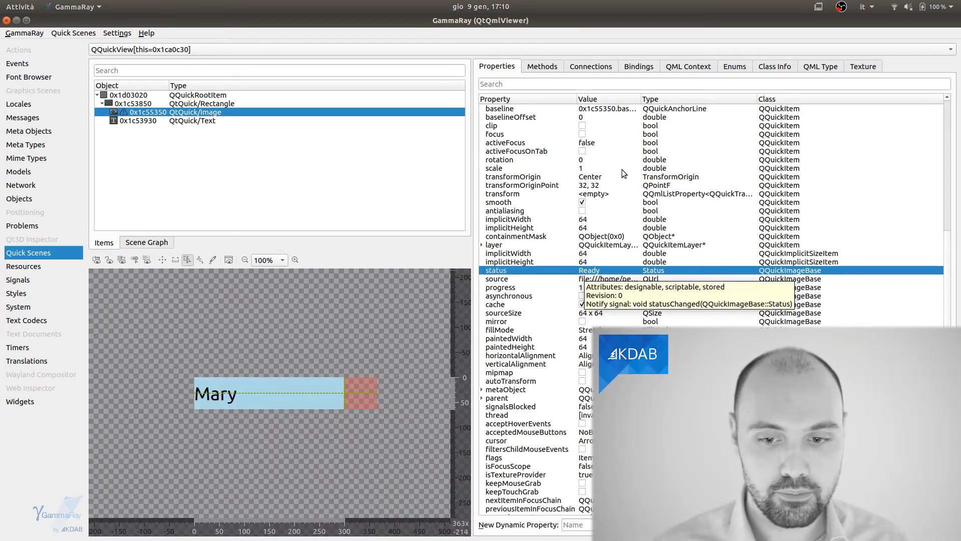
mouse_move(620, 272)
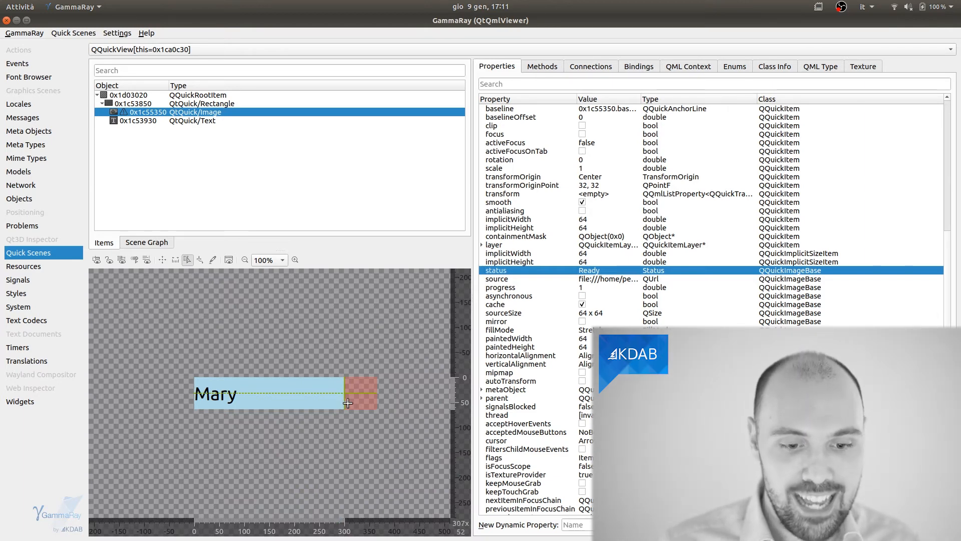
Magnify the scene preview to inspect the star outline, then close GammaRay and qmlscene.
left_click(294, 259)
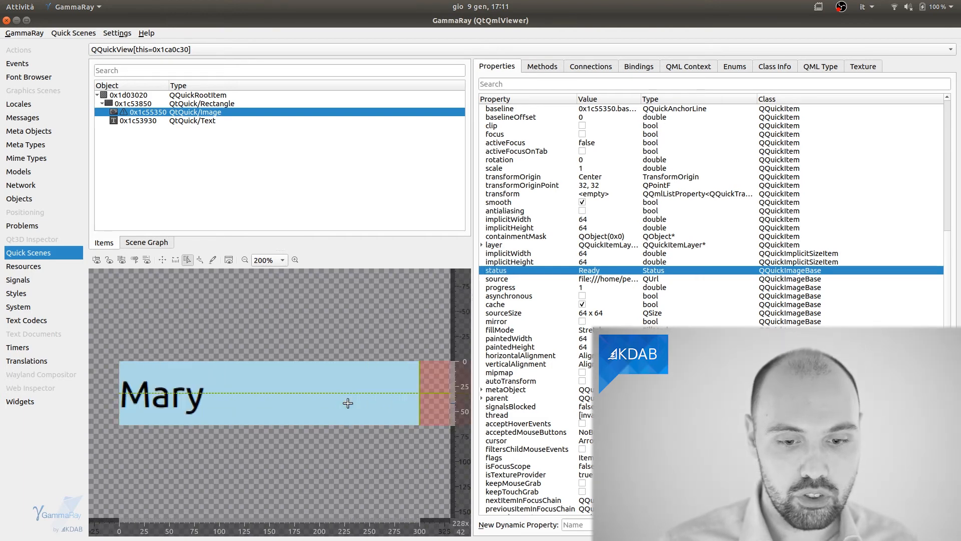
mouse_move(424, 394)
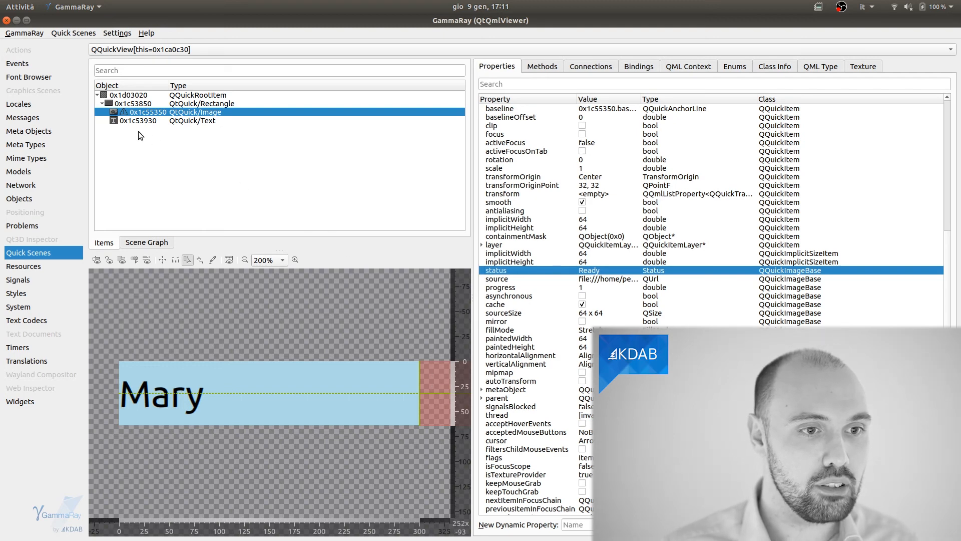
left_click(137, 120)
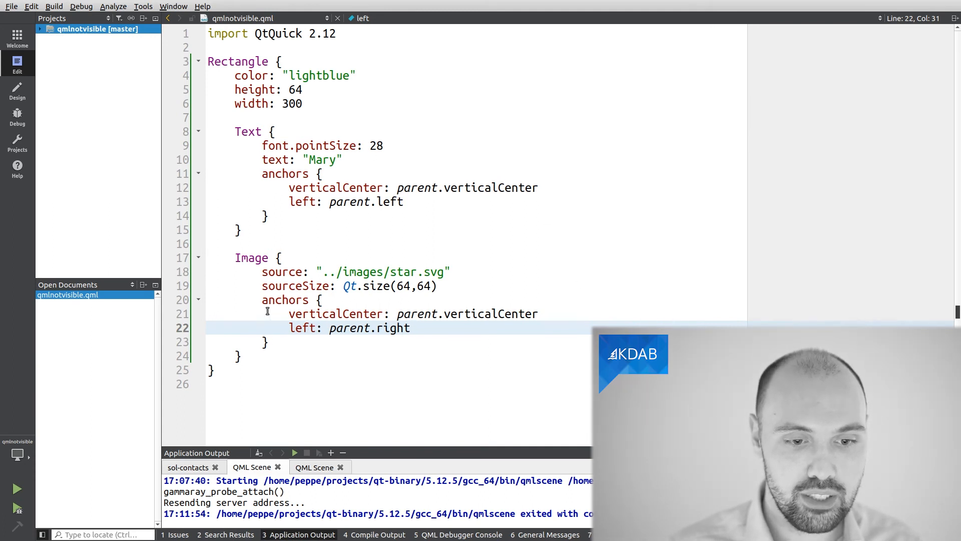
Replace 'left' with 'right' in the Image anchor on line 22.
double_click(302, 328)
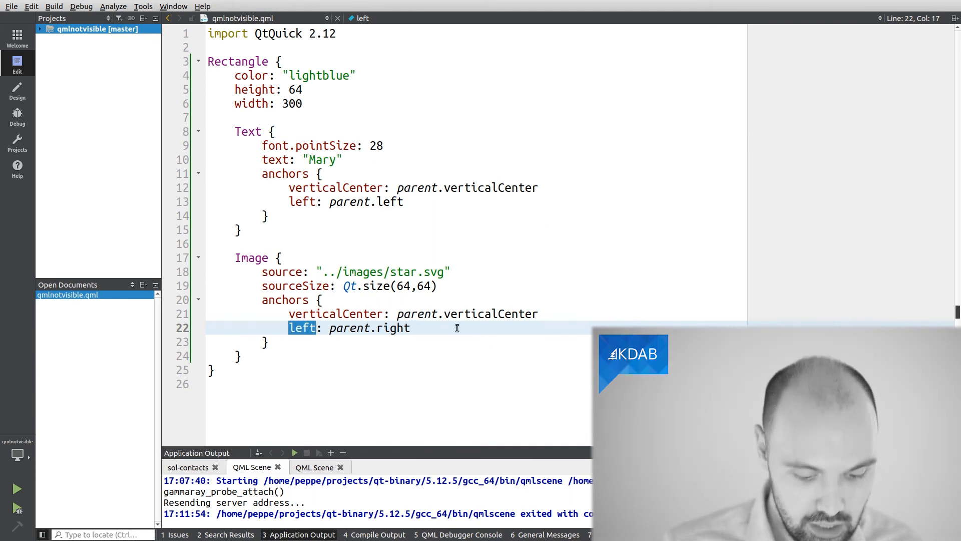
type("right")
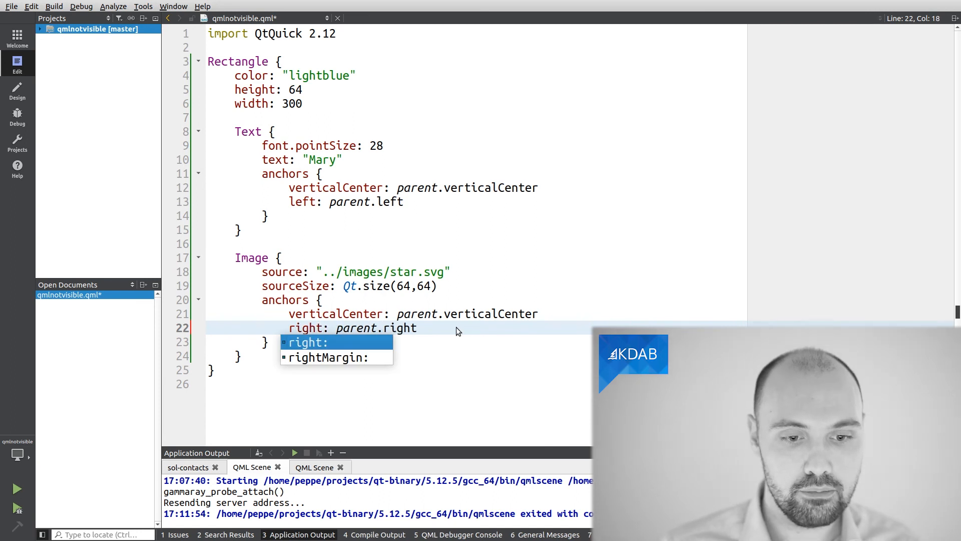